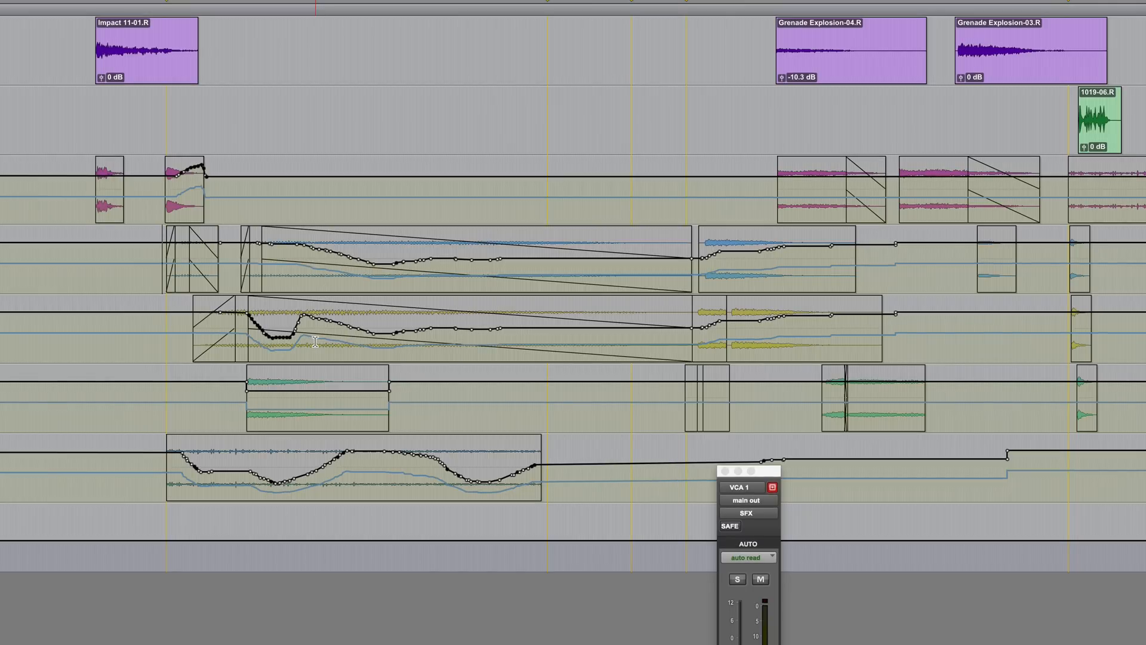
- Write a dipping volume curve on VCA 1 in touch mode during playback, then return it to read
{"action": "scroll", "scroll_direction": "down", "scroll_amount": 3}
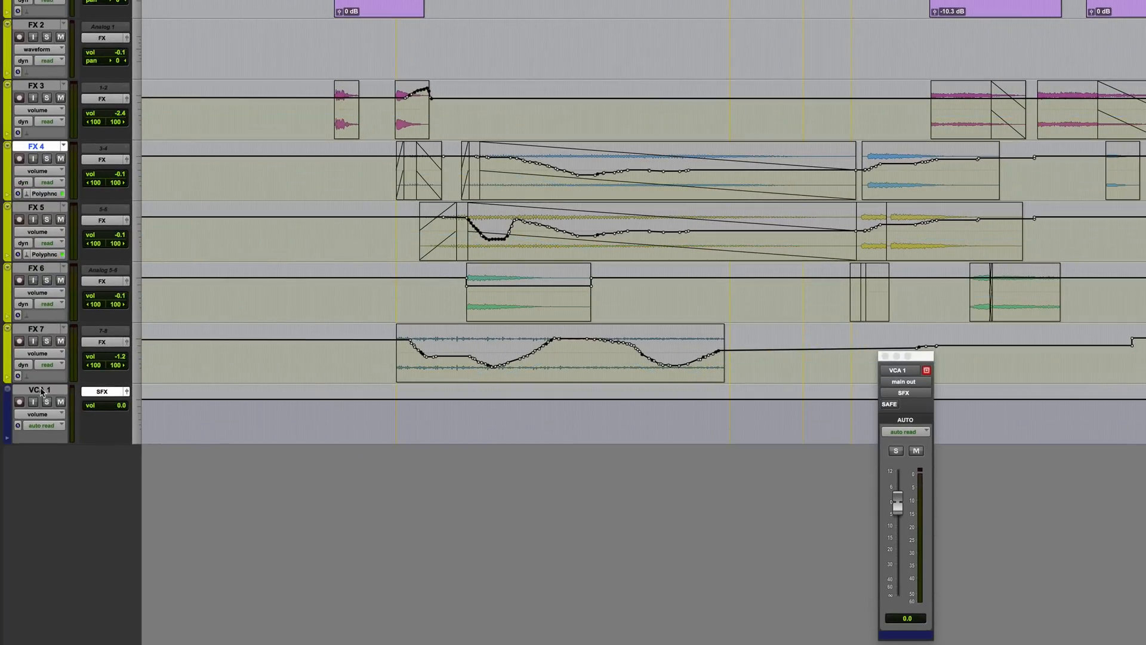
{"action": "left_click", "coordinate": [44, 425]}
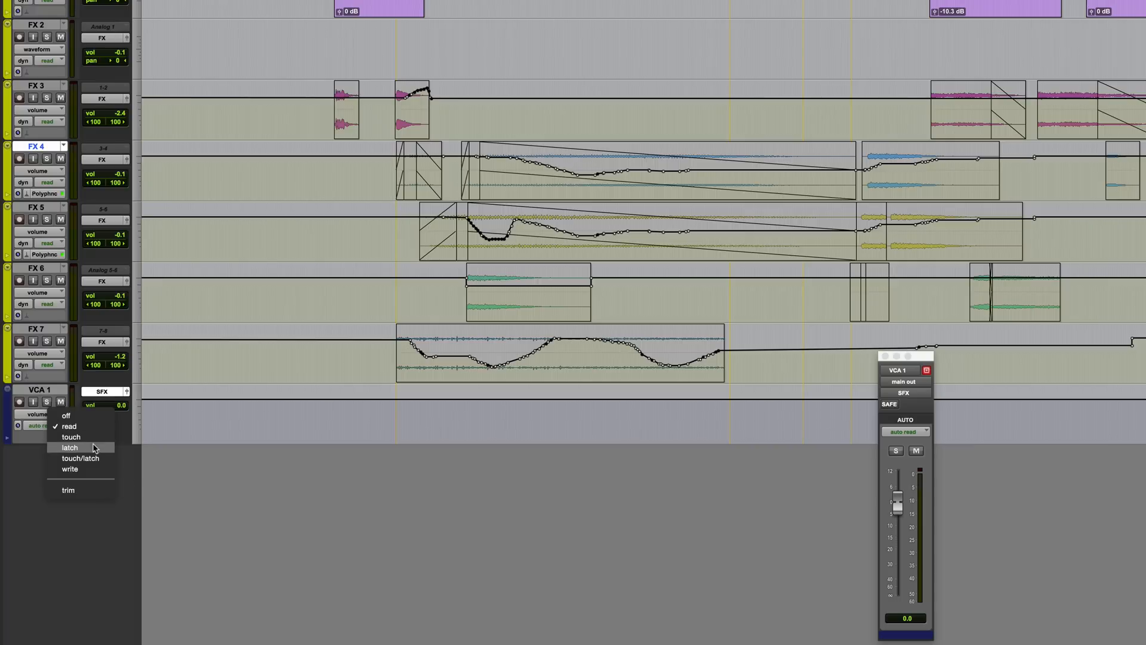
{"action": "left_click", "coordinate": [70, 437]}
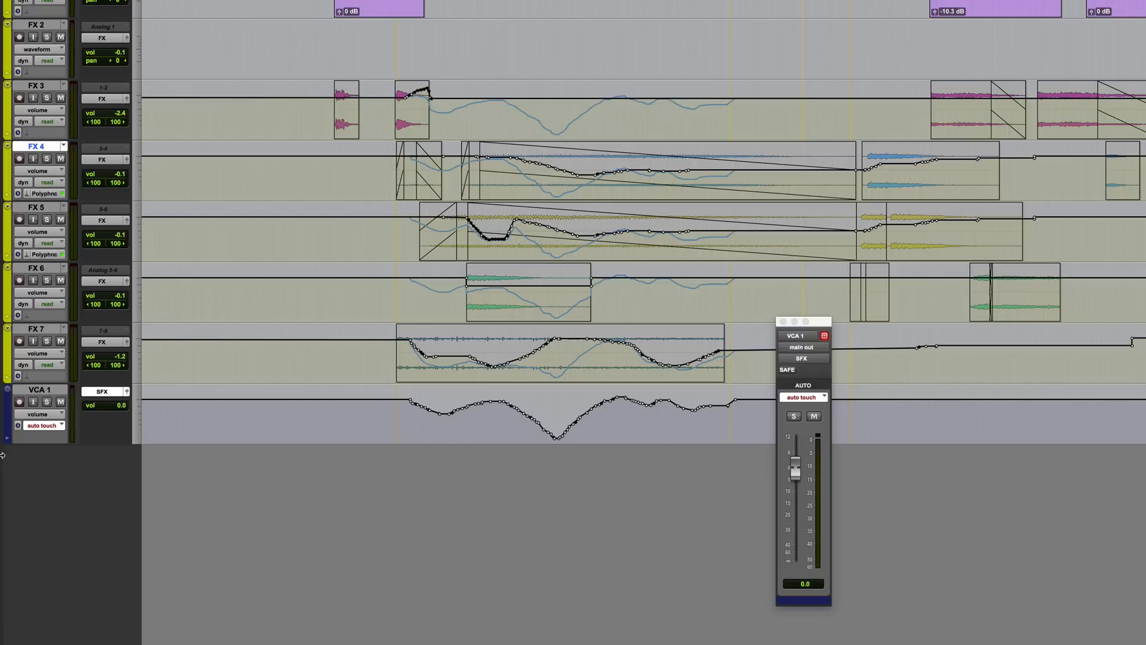
{"action": "left_click", "coordinate": [802, 396]}
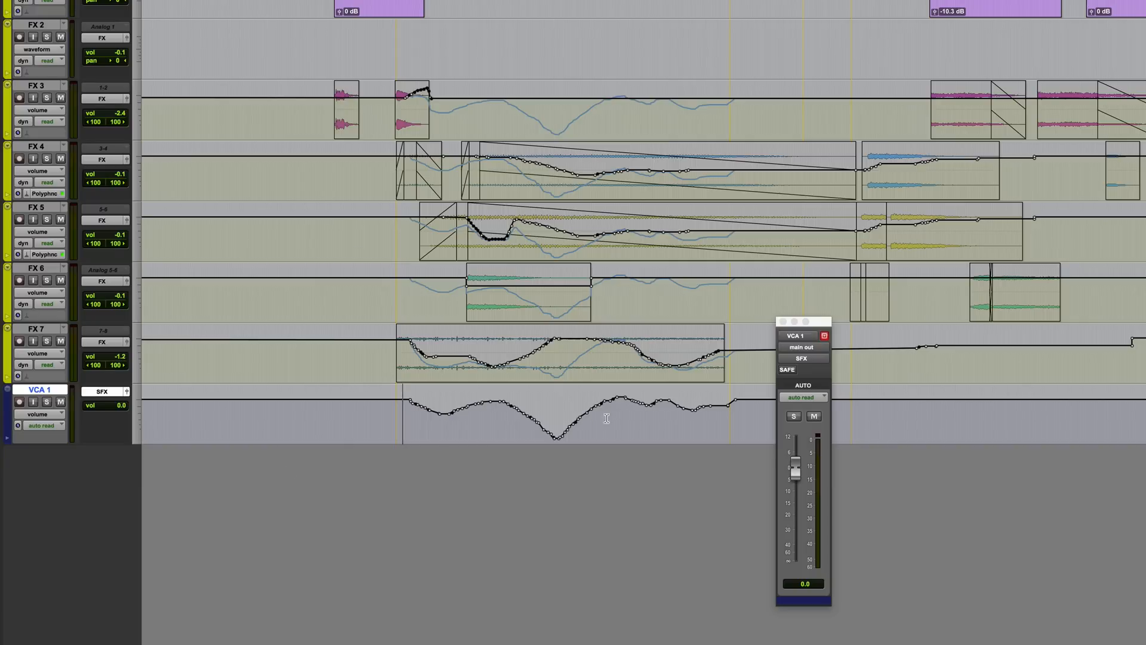
- Put VCA 1 into touch automation and uncheck trim, keeping its dipping volume curve
{"action": "left_click", "coordinate": [42, 425]}
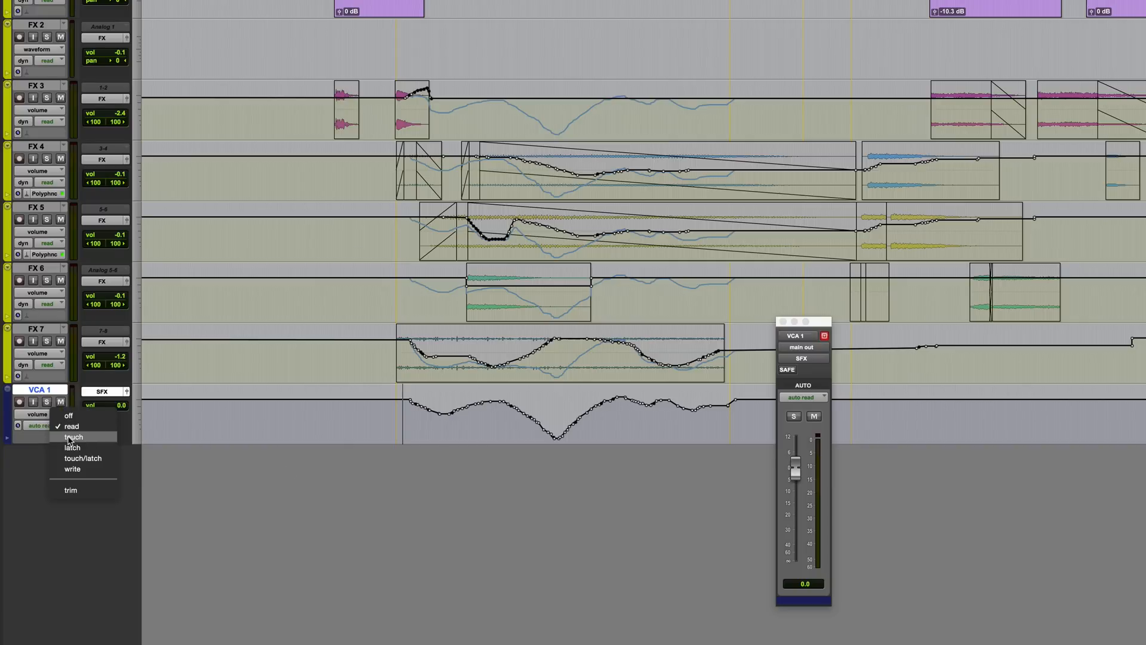
{"action": "left_click", "coordinate": [73, 437]}
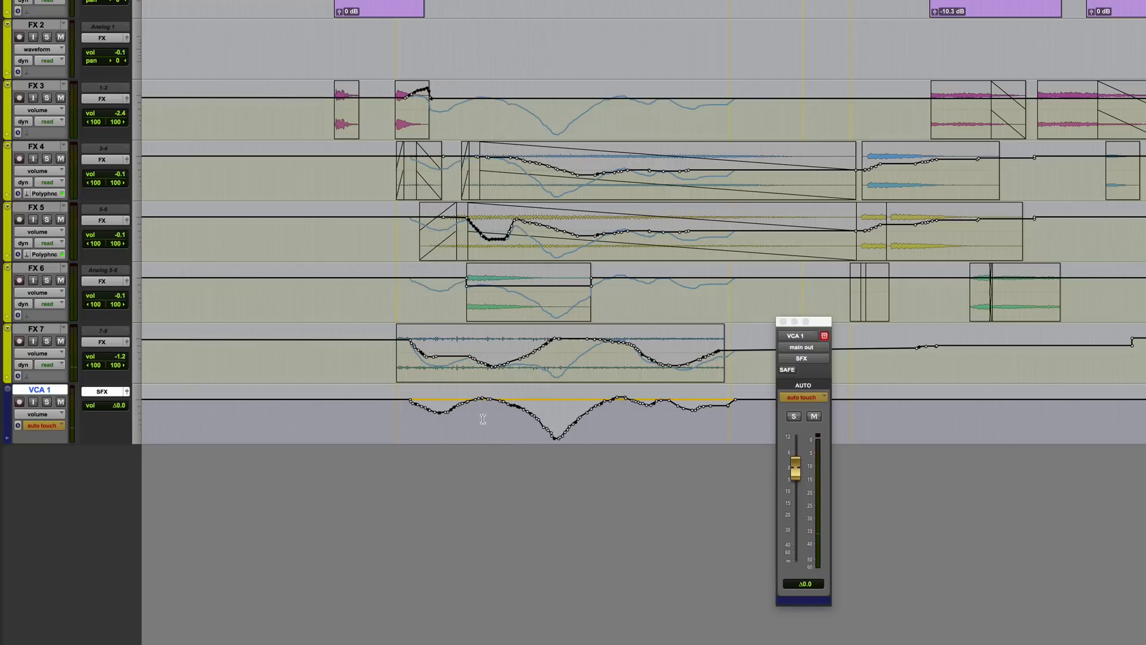
{"action": "left_click", "coordinate": [41, 427]}
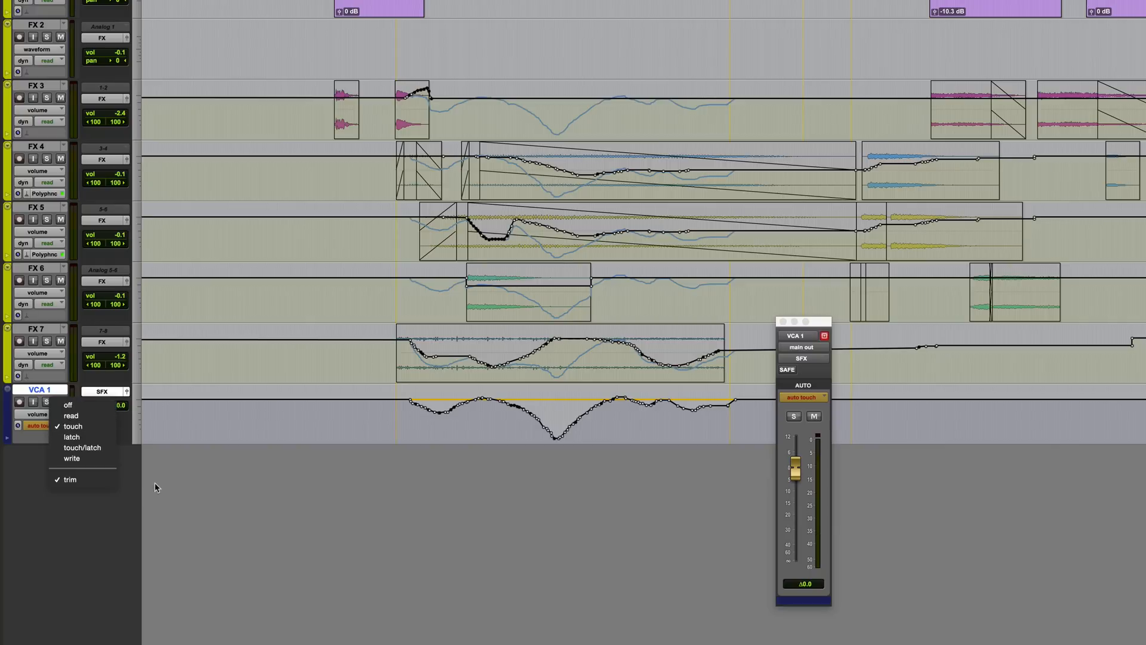
{"action": "left_click", "coordinate": [73, 427]}
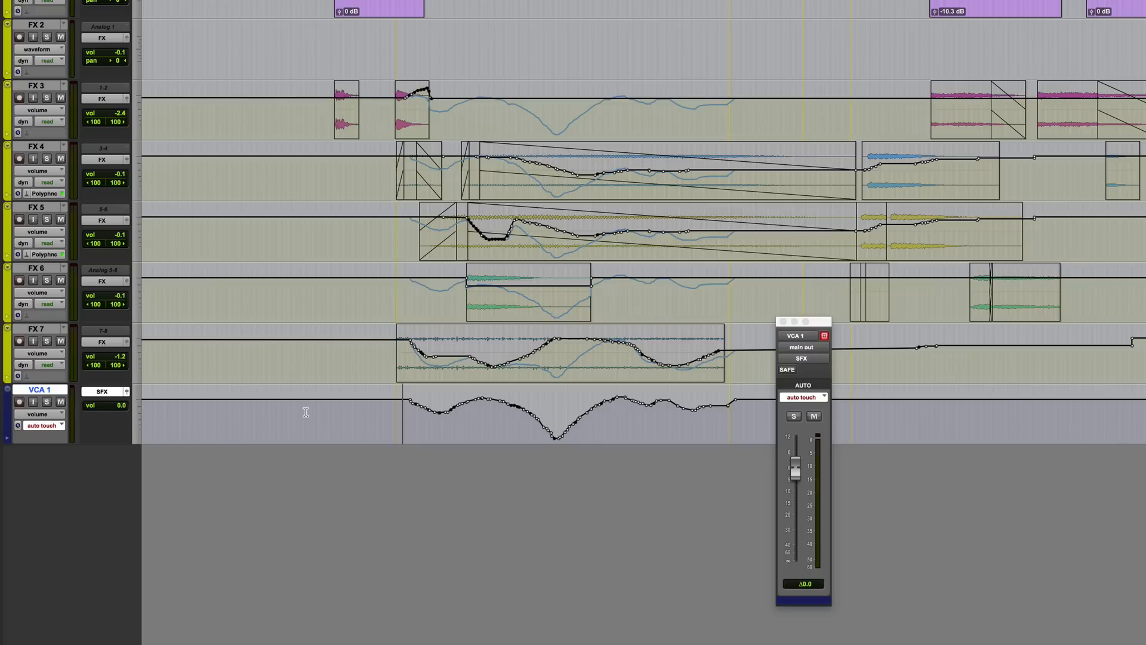
{"action": "mouse_move", "coordinate": [123, 441]}
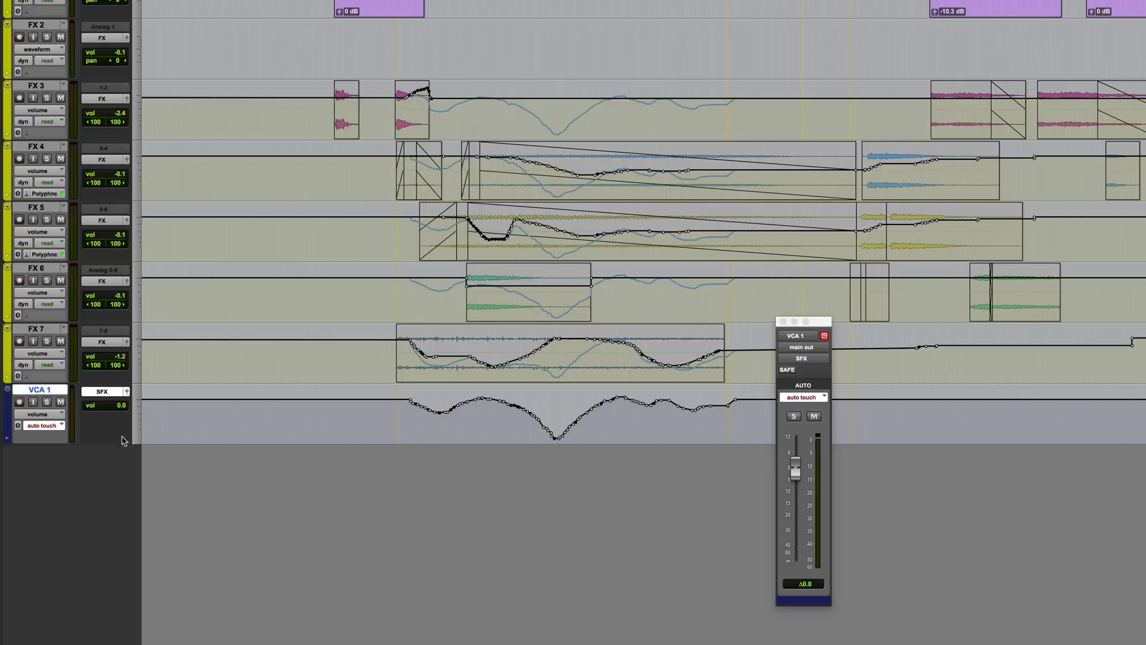
- Set VCA 1 to auto read and bring up its track-name context menu for coalescing
{"action": "left_click", "coordinate": [64, 425]}
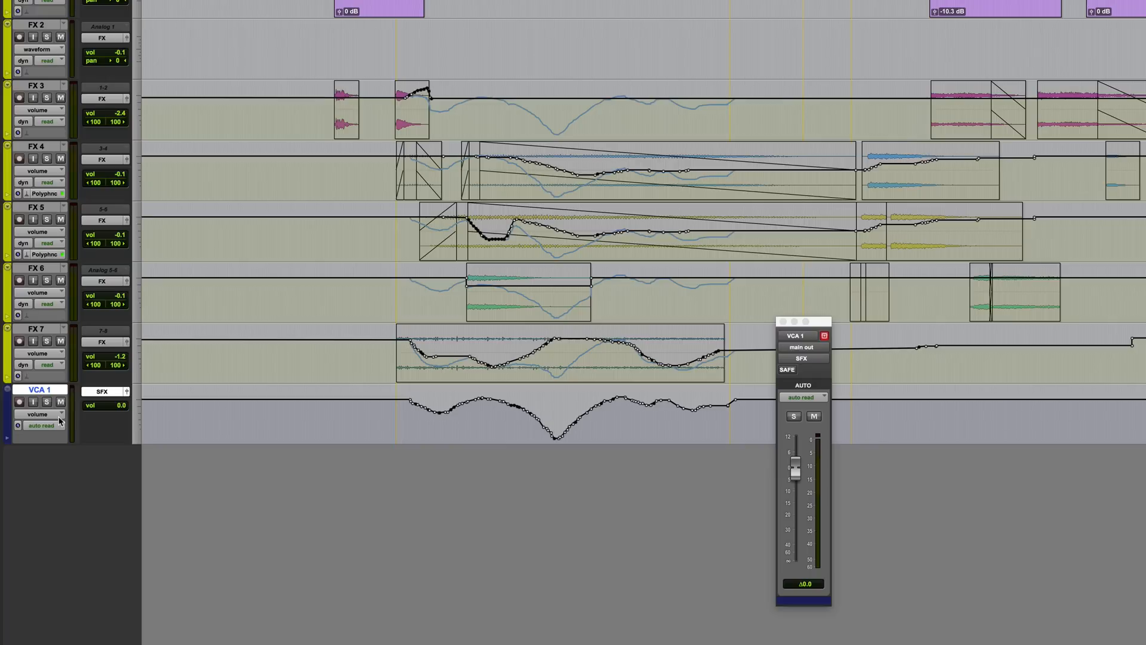
{"action": "mouse_move", "coordinate": [208, 373]}
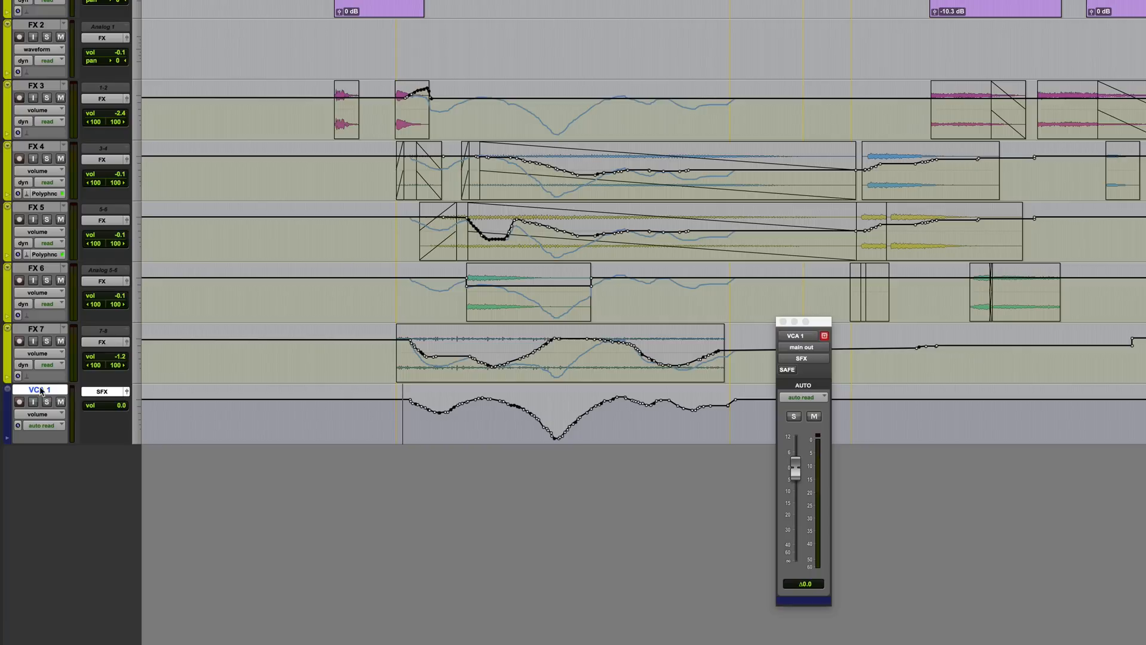
{"action": "right_click", "coordinate": [40, 389]}
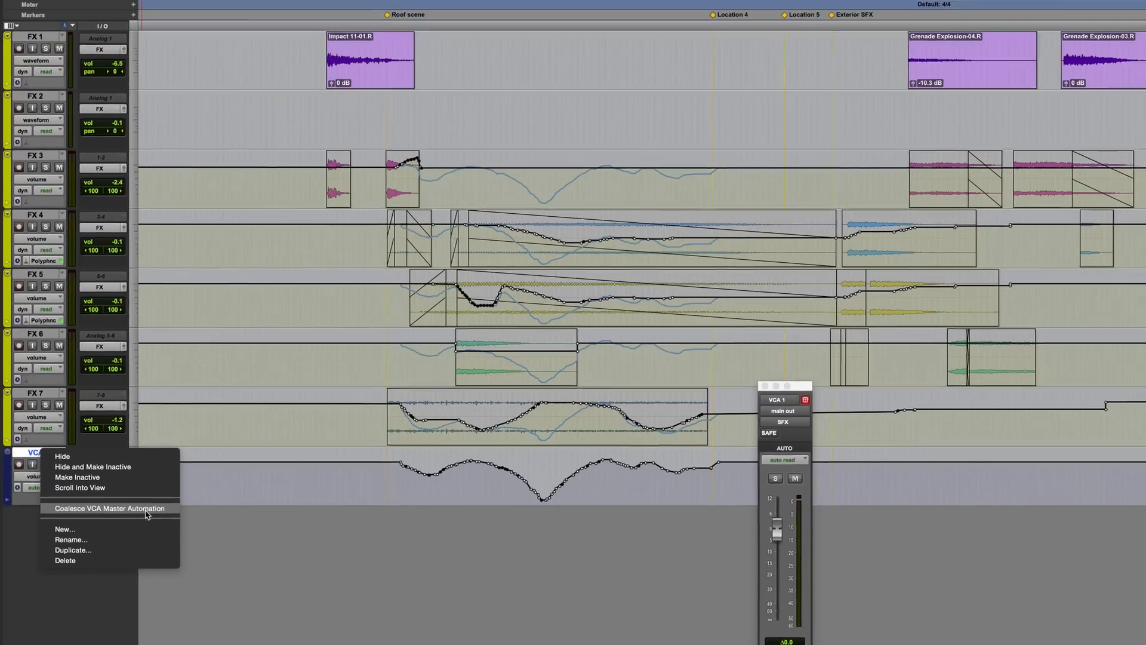
{"action": "left_click", "coordinate": [109, 509]}
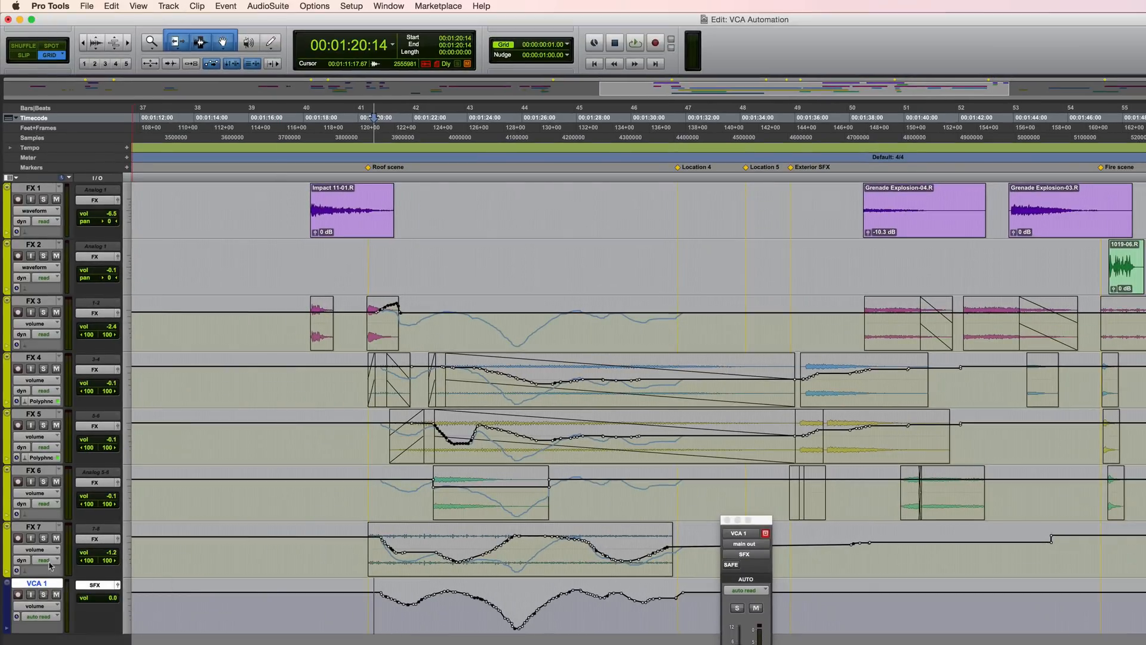
{"action": "left_click", "coordinate": [168, 6]}
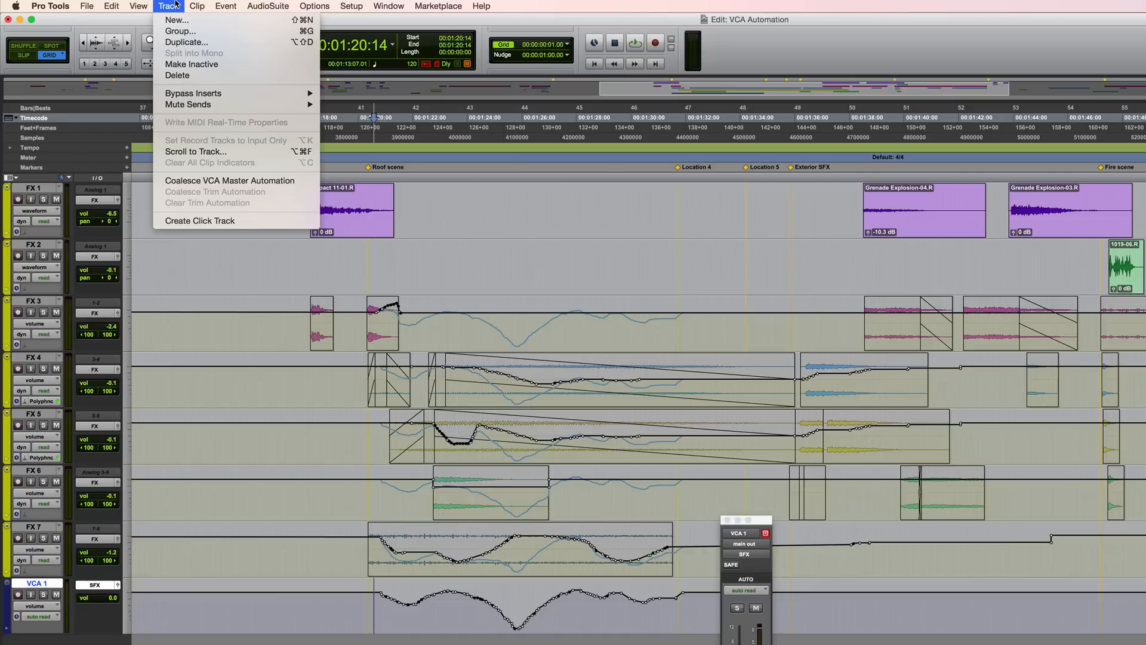
{"action": "mouse_move", "coordinate": [229, 180]}
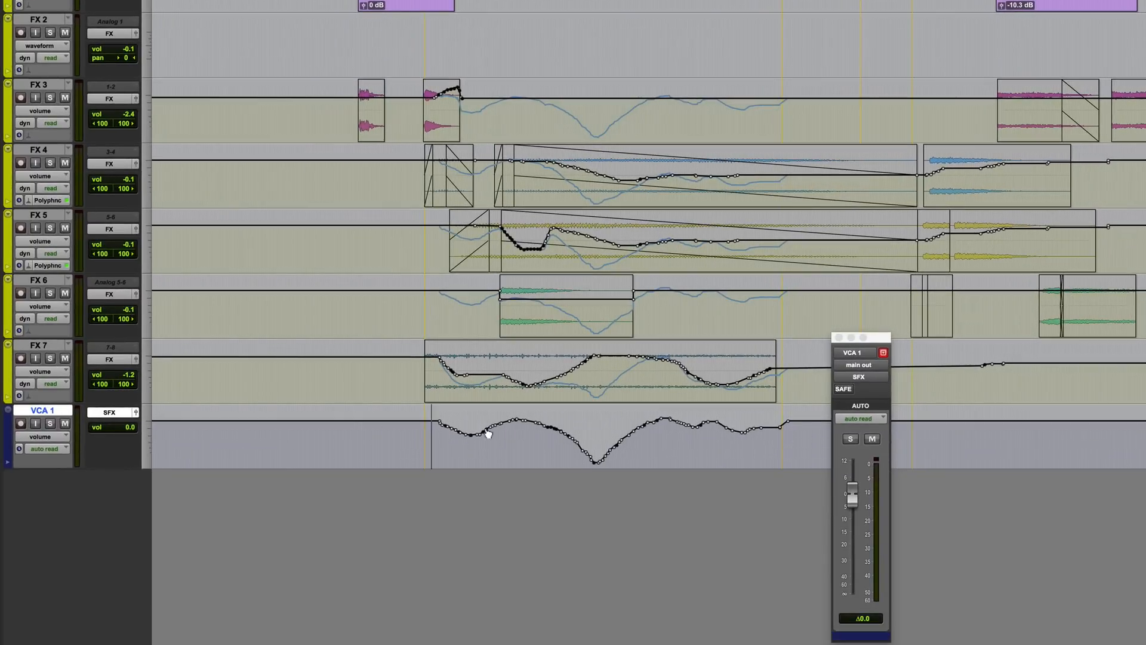
{"action": "mouse_move", "coordinate": [379, 327]}
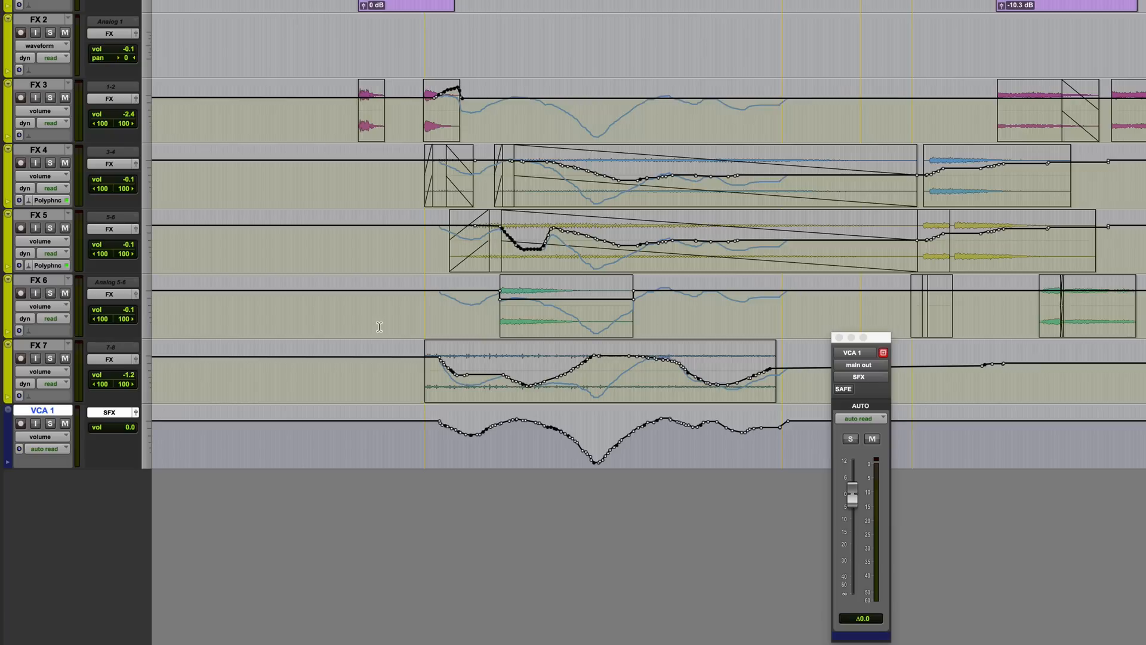
{"action": "mouse_move", "coordinate": [455, 229]}
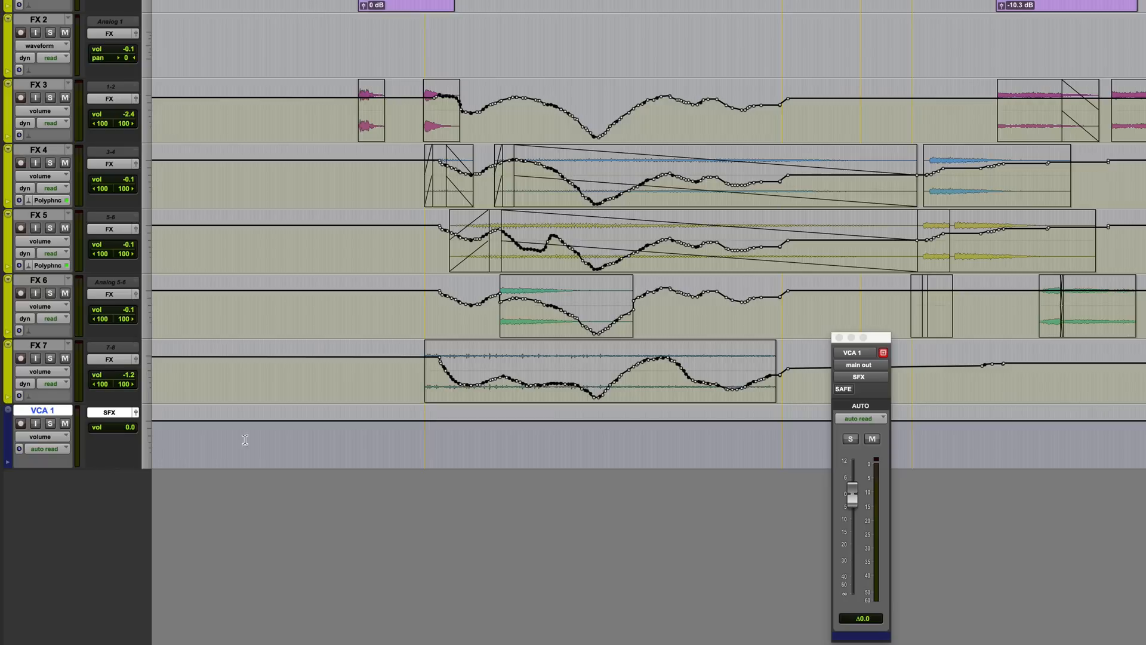
{"action": "mouse_move", "coordinate": [589, 314]}
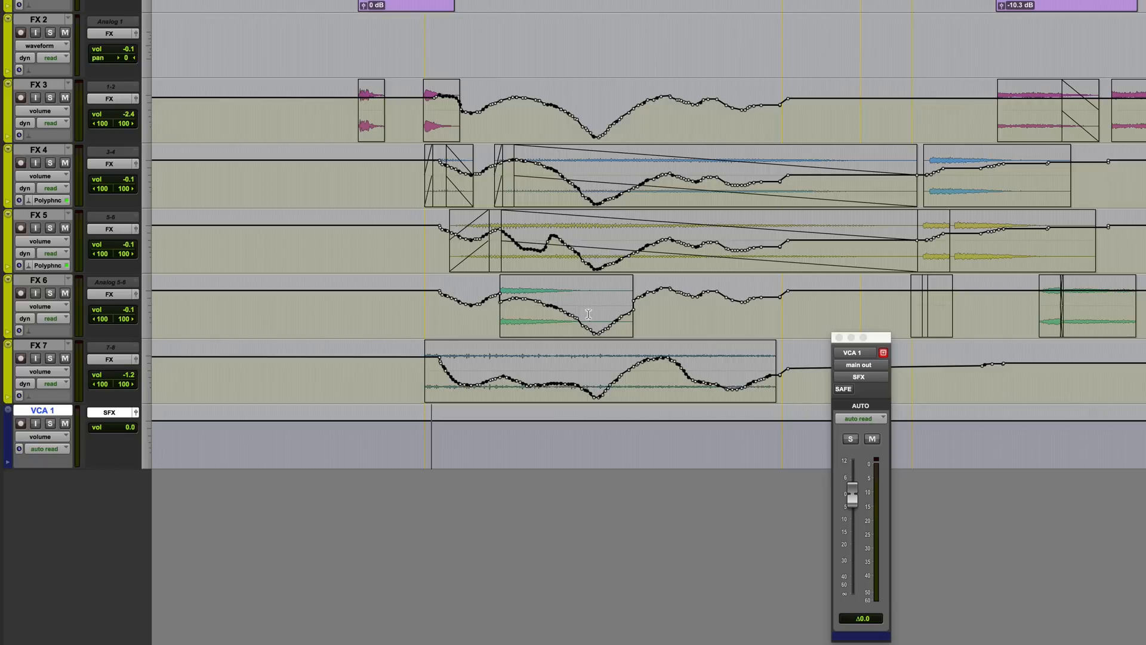
{"action": "mouse_move", "coordinate": [660, 287]}
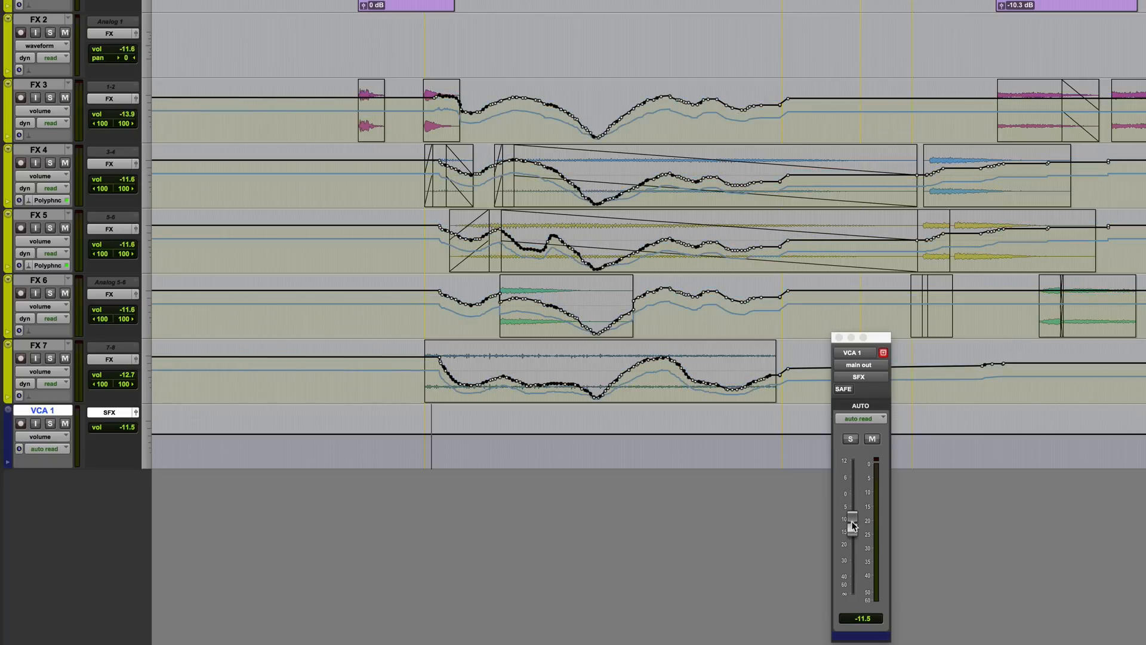
- Reset the VCA 1 fader to 0 dB, leaving the coalesced FX curves intact
{"action": "right_click", "coordinate": [42, 410]}
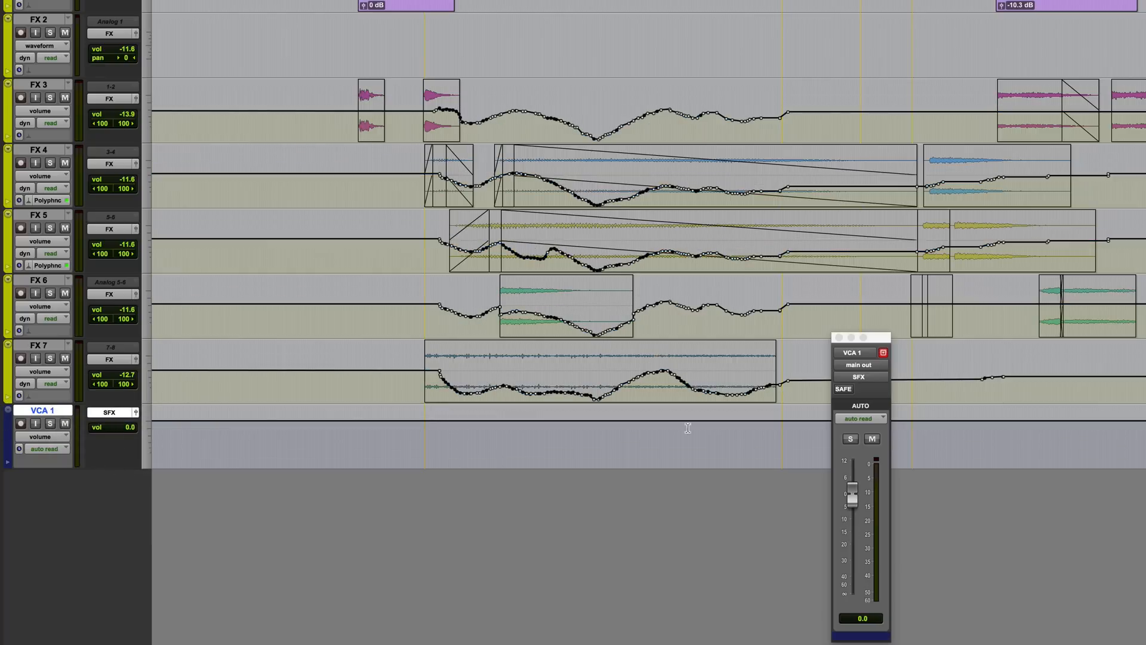
{"action": "mouse_move", "coordinate": [508, 442]}
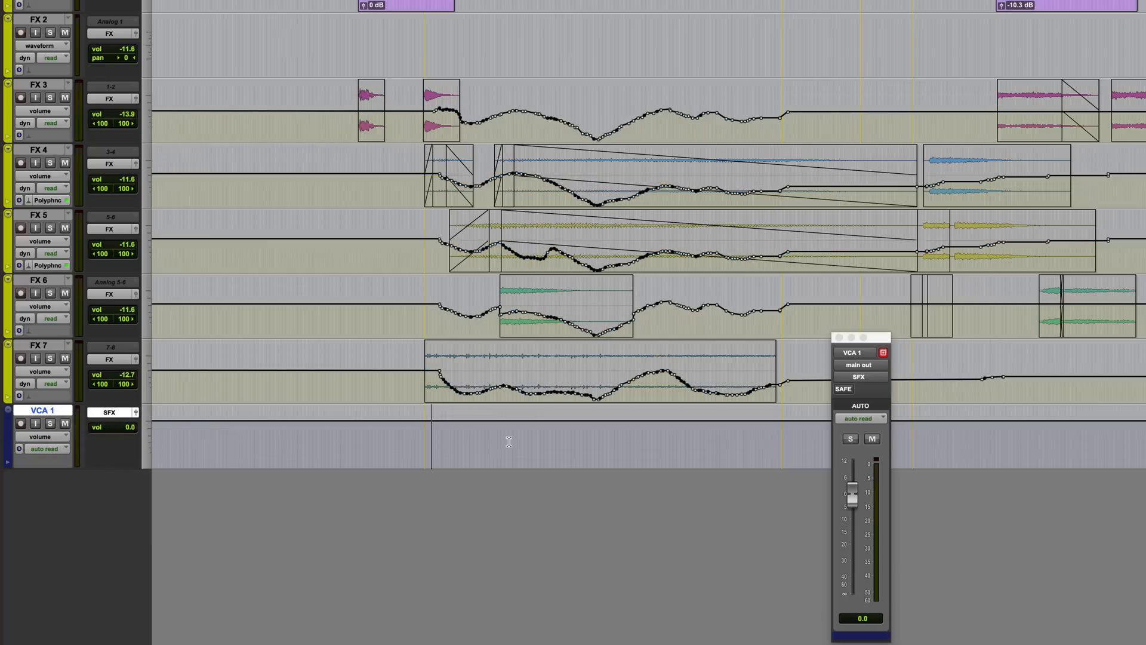